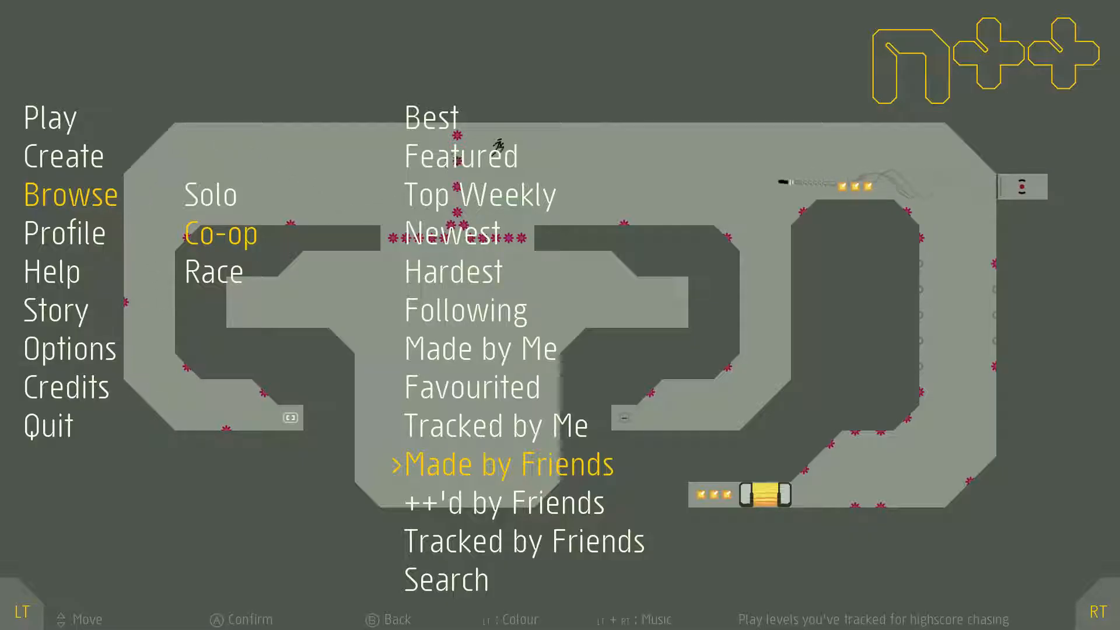
Start a run of '3's a Crowd' from Solo's Made by Friends list
left_click(504, 463)
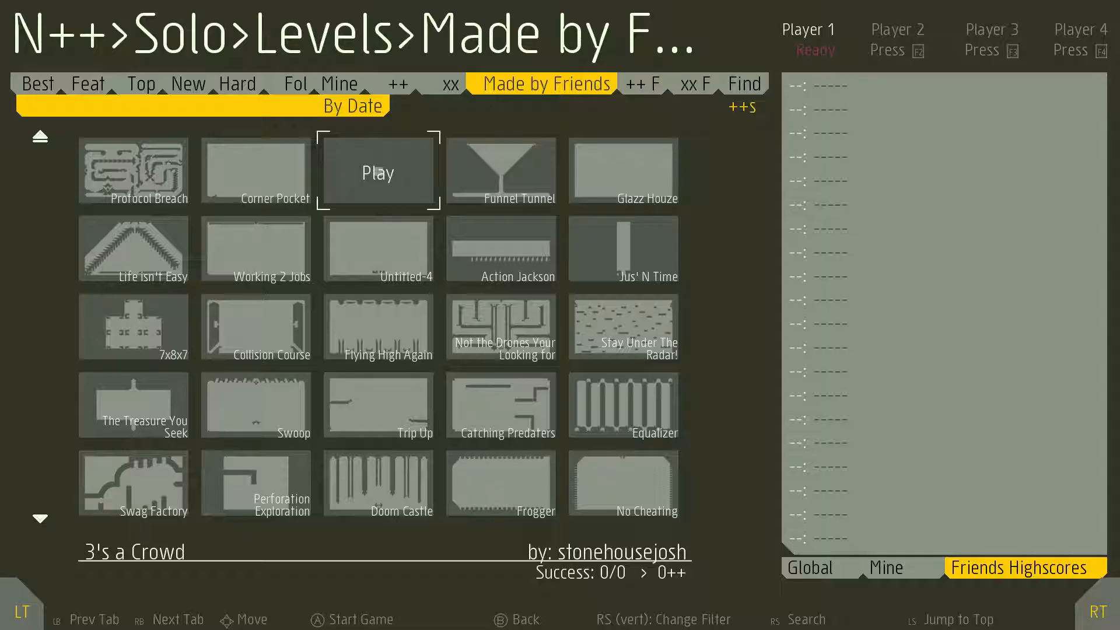
left_click(378, 172)
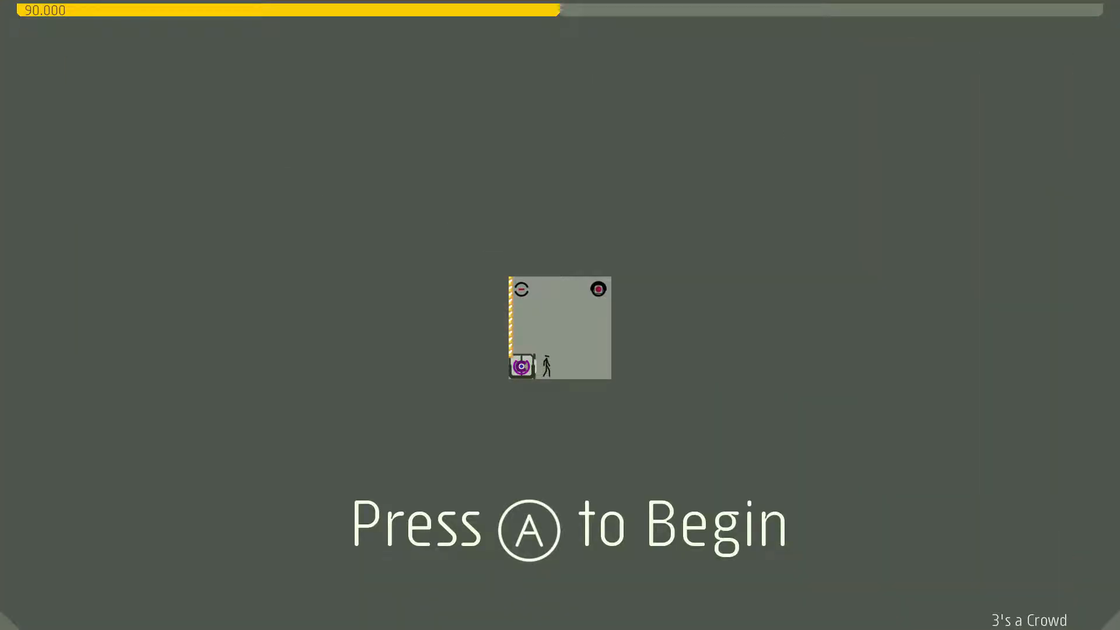
key("a")
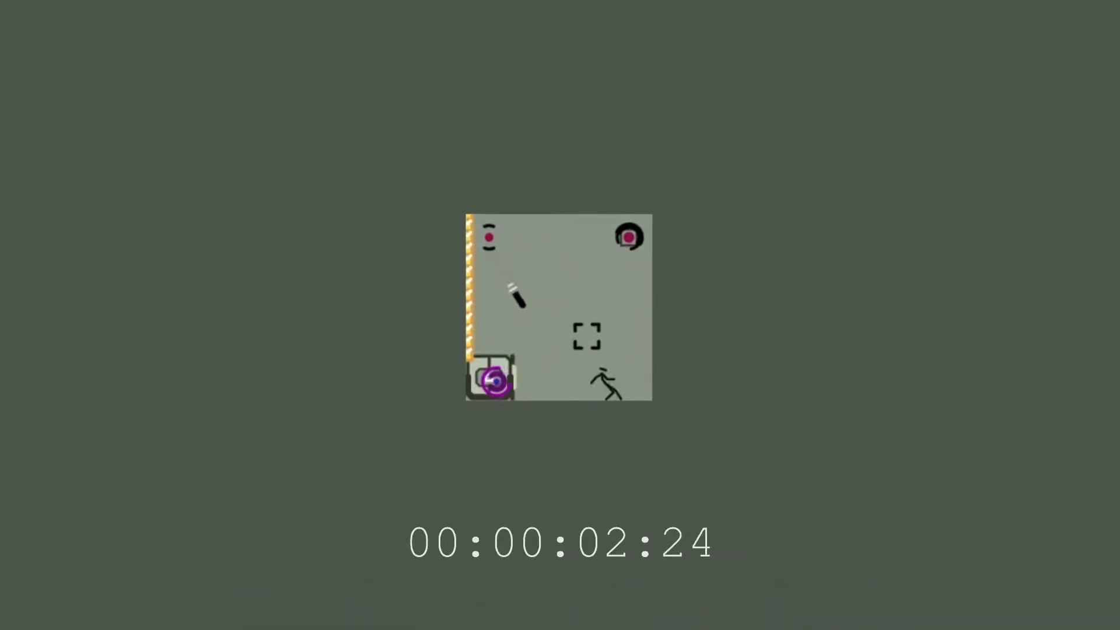